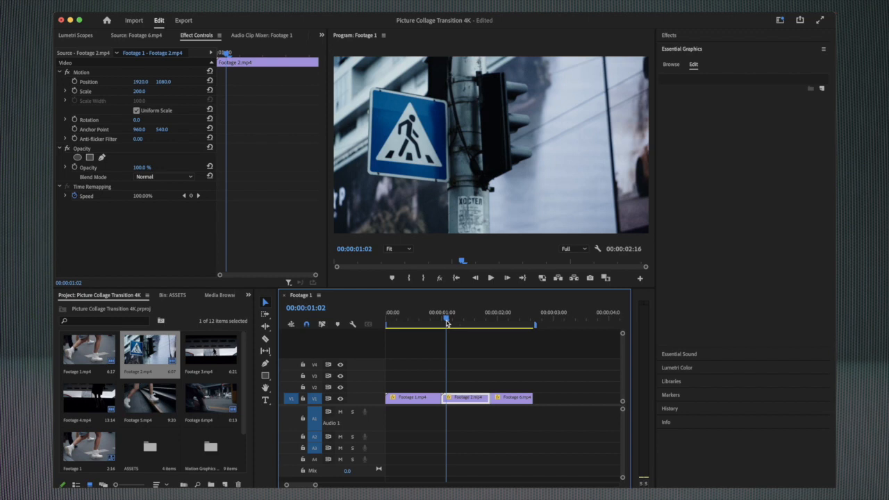
mouse_move(687, 58)
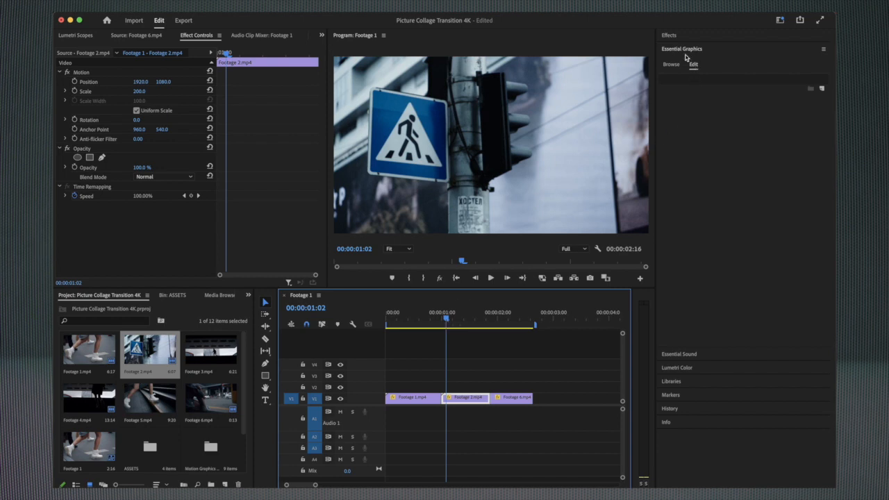
mouse_move(826, 56)
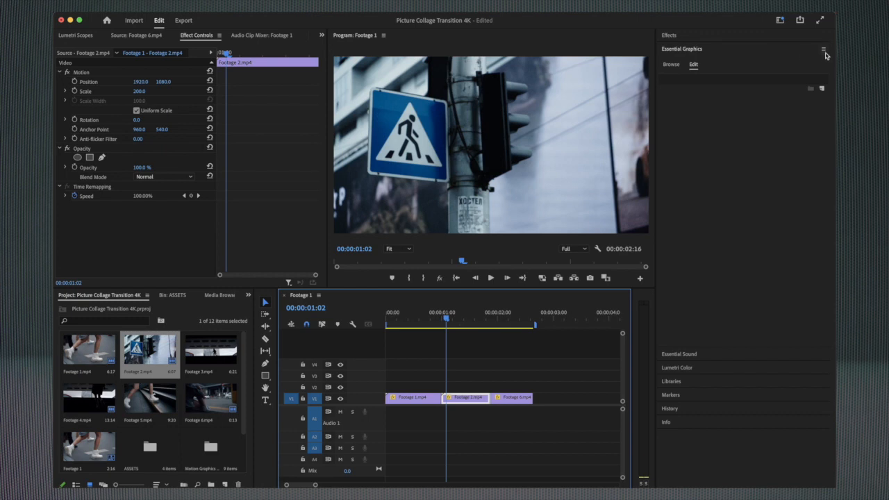
- Review the Essential Graphics template folders and keep the existing ones unchanged
click(824, 49)
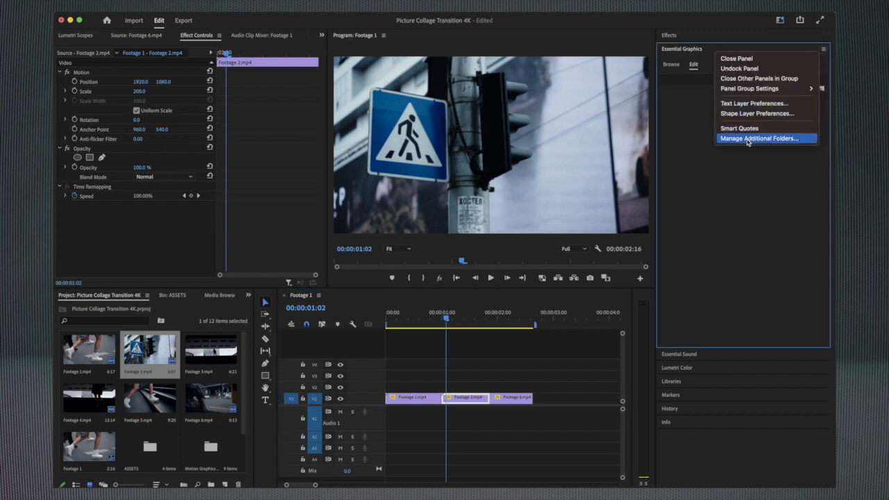
click(759, 139)
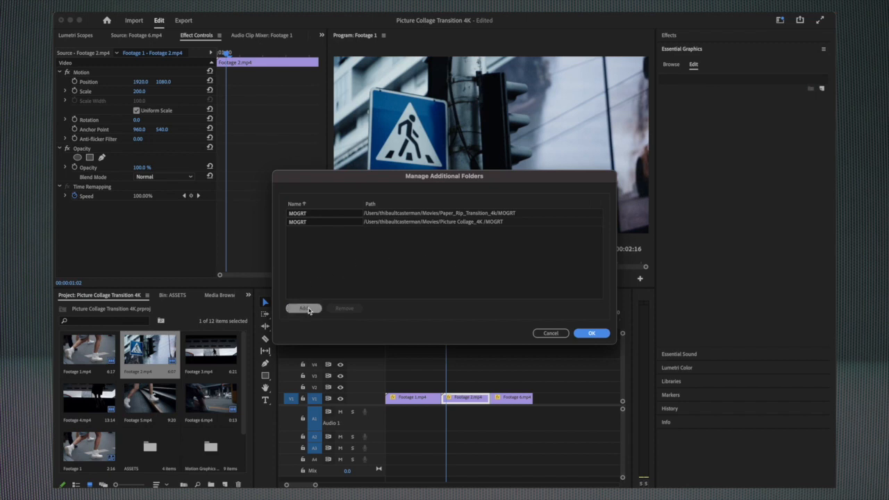
click(303, 309)
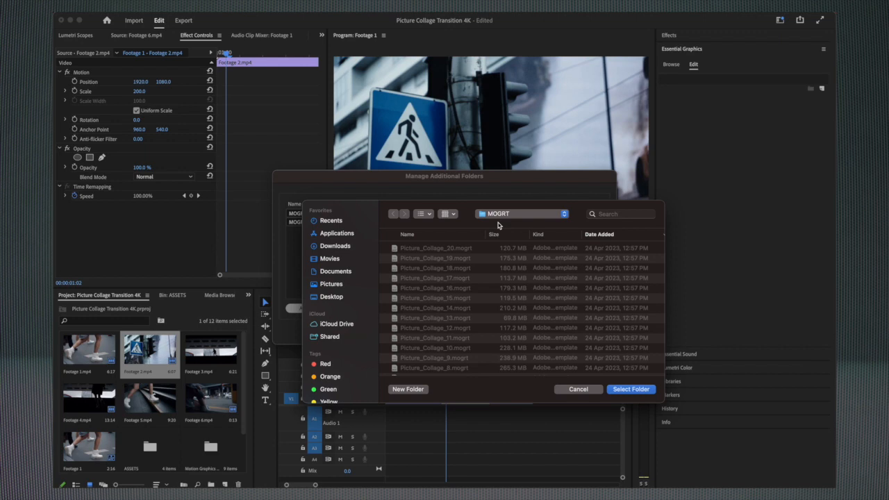
mouse_move(561, 339)
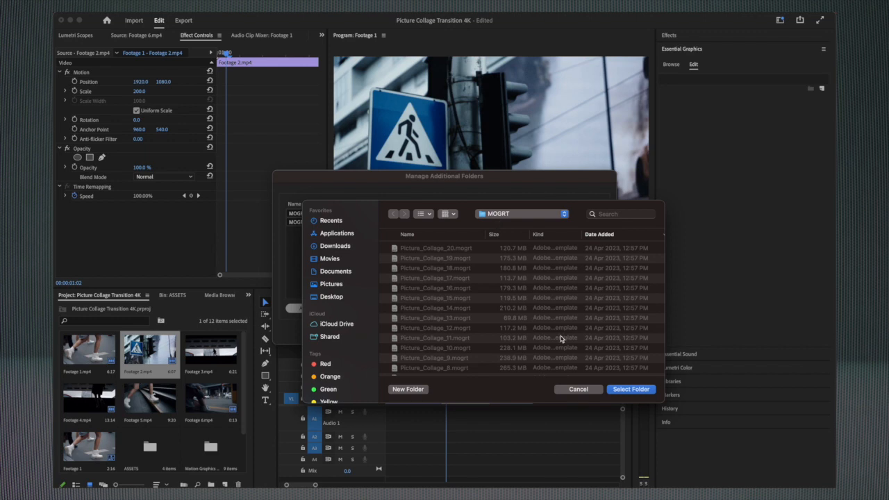
mouse_move(575, 391)
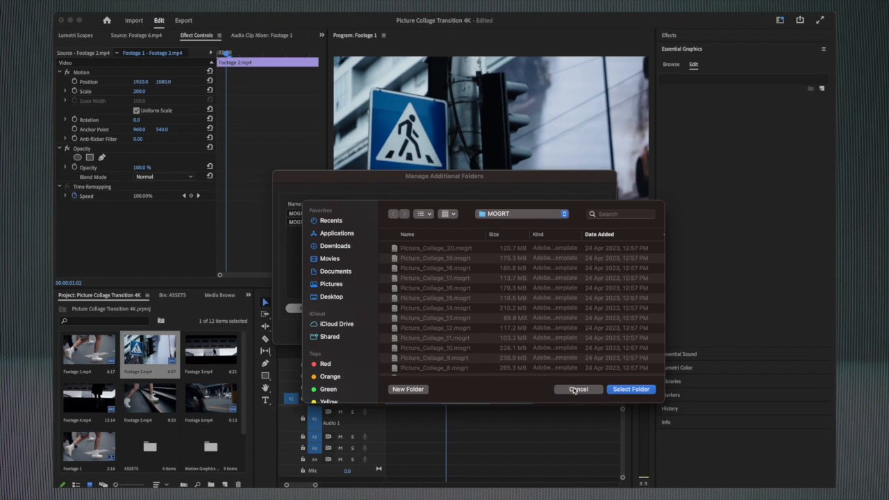
click(578, 389)
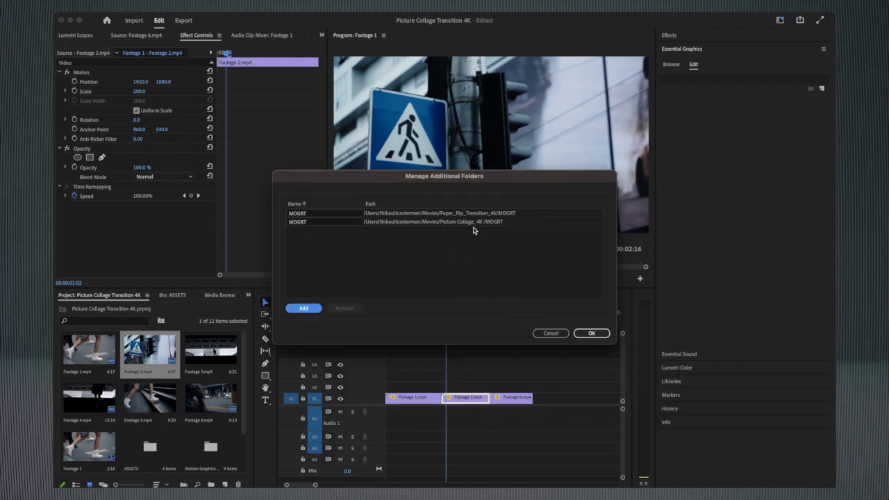
click(592, 333)
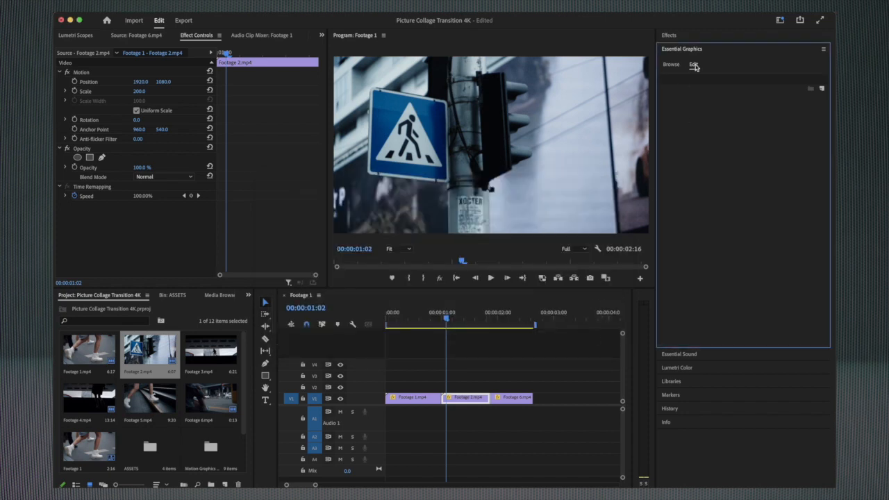
- Place the Picture_Collage_2 template on the timeline after the footage clips
click(671, 64)
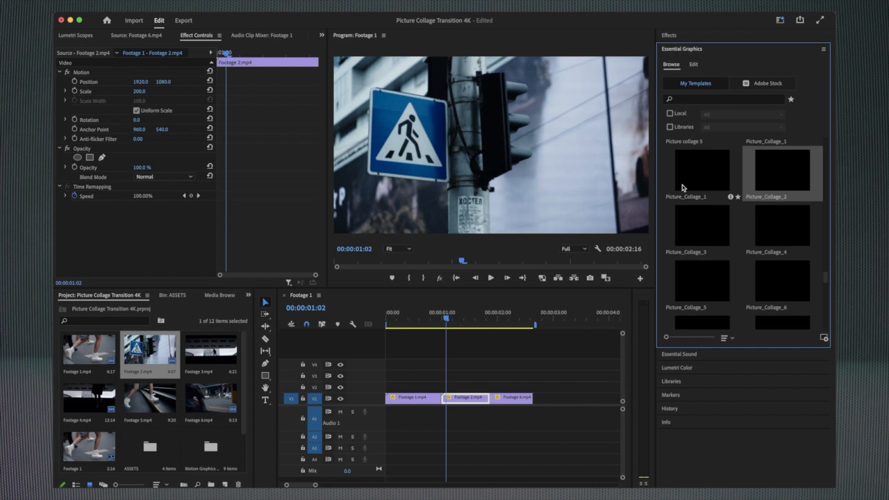
mouse_move(723, 231)
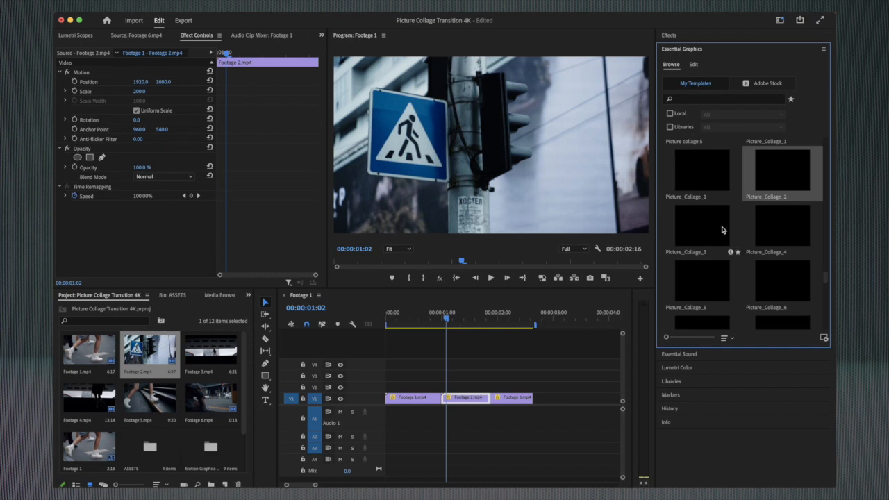
mouse_move(773, 184)
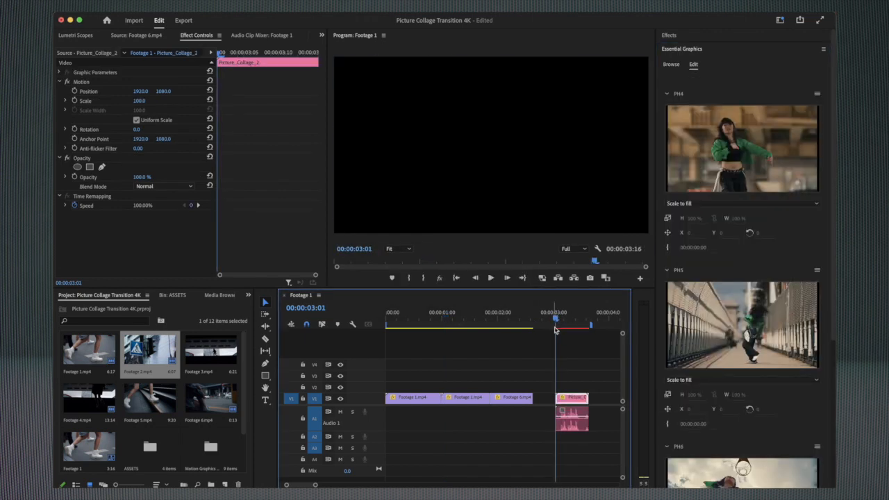
click(490, 278)
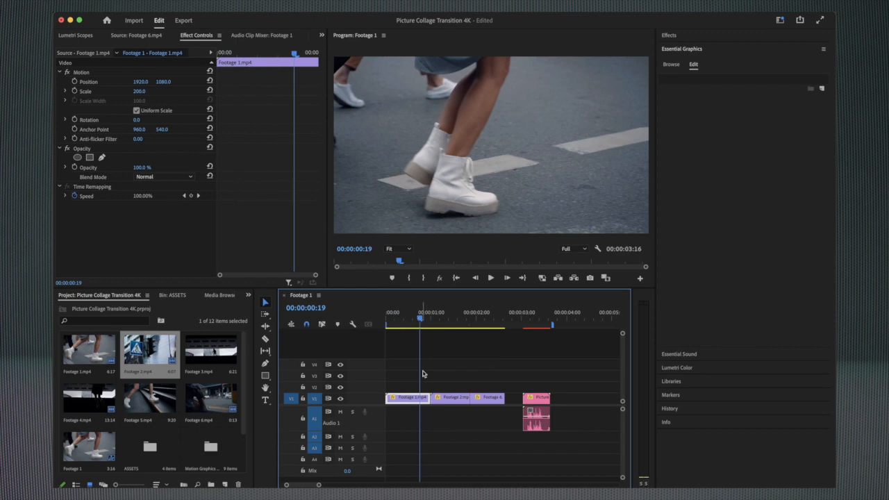
- Freeze a frame of the first clip and nest the held frame into its own sequence
right_click(405, 397)
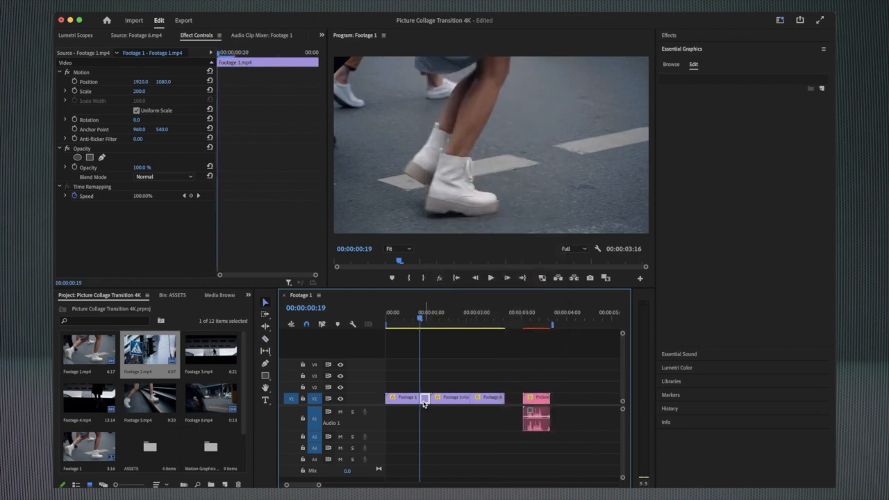
right_click(406, 397)
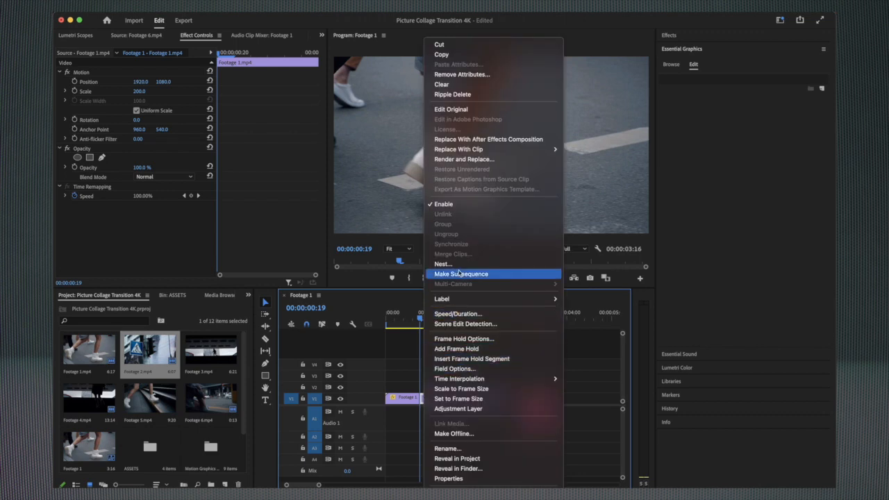
click(462, 273)
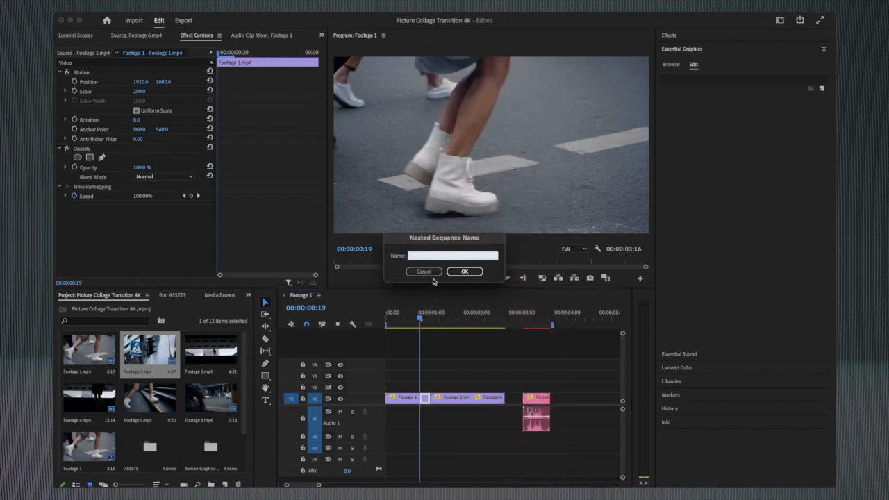
click(464, 271)
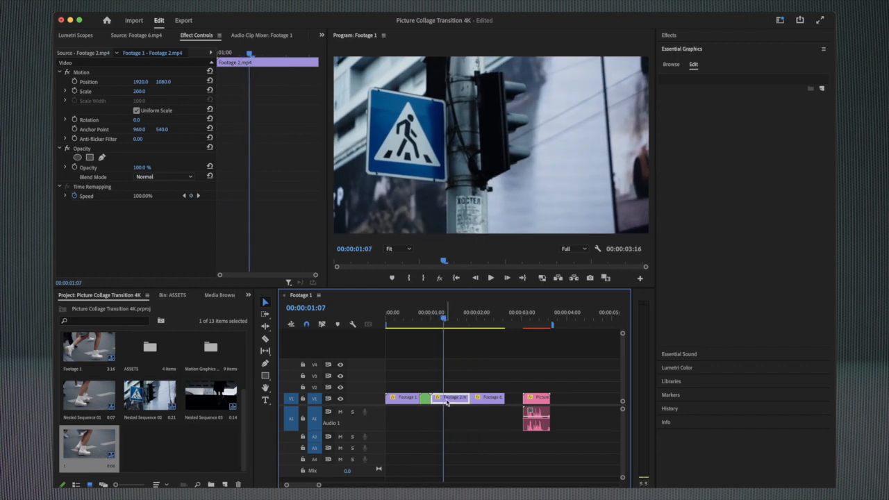
- Freeze a frame of the second clip and nest it as a named sequence
right_click(448, 398)
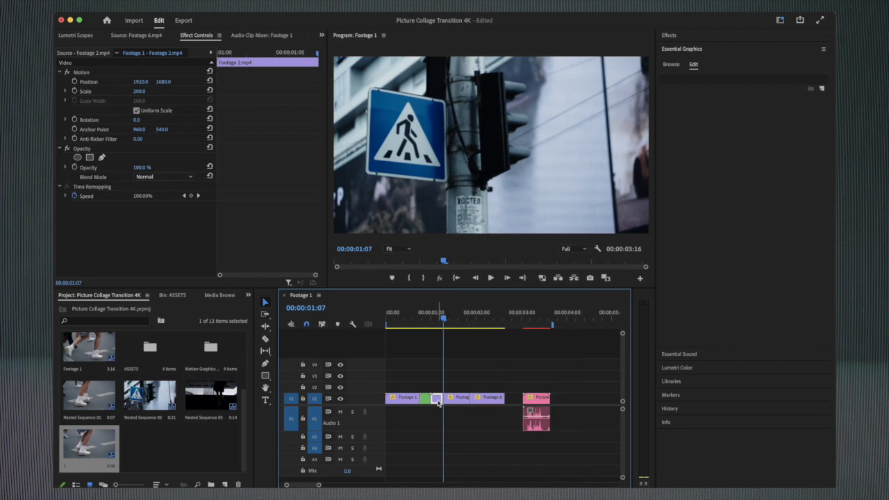
click(437, 400)
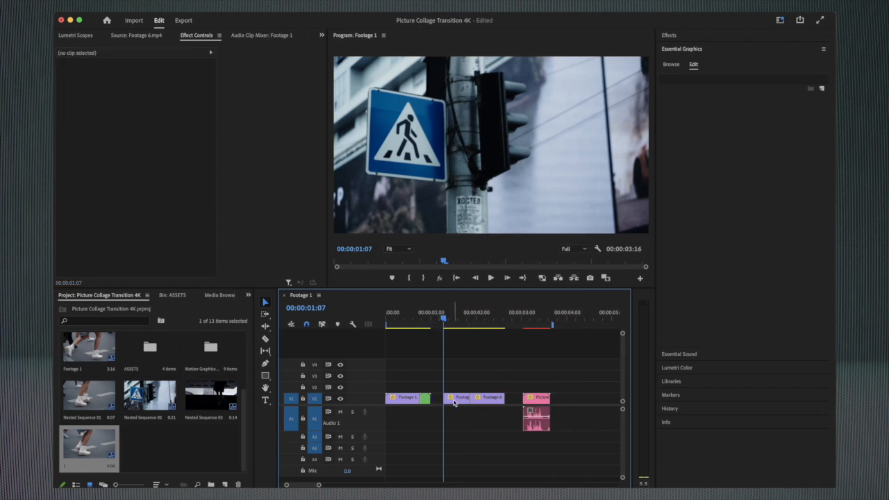
right_click(456, 403)
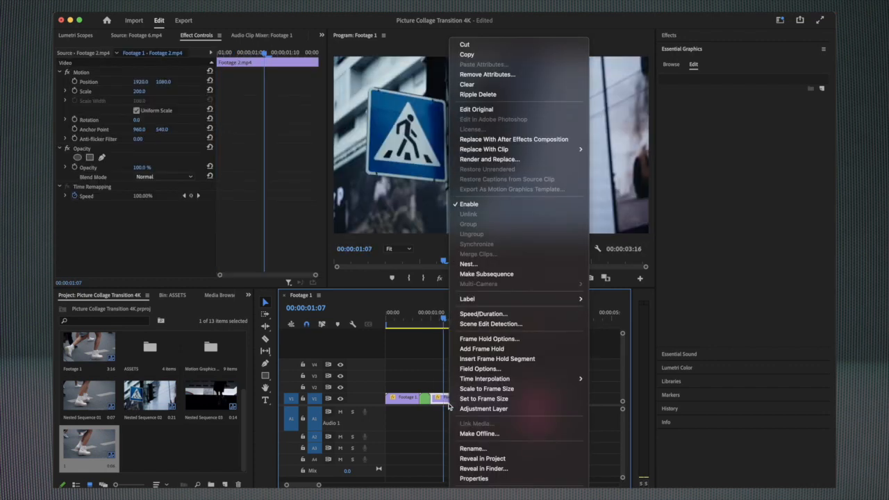
click(469, 264)
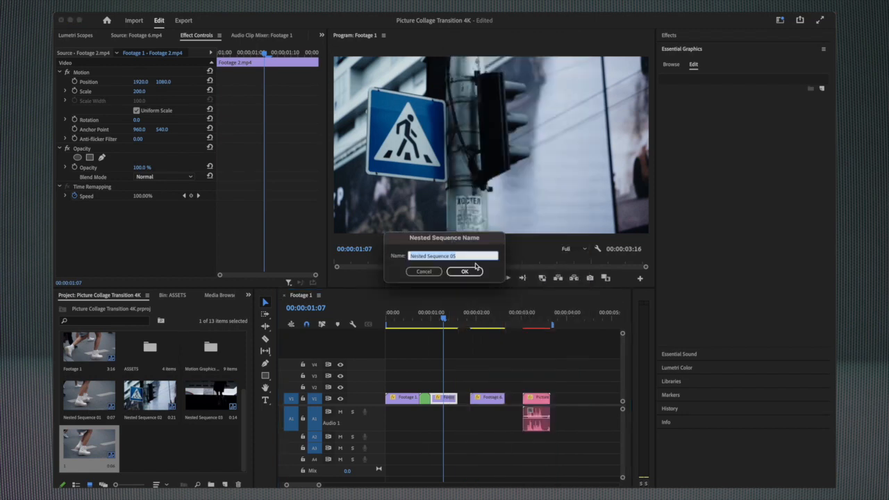
click(464, 271)
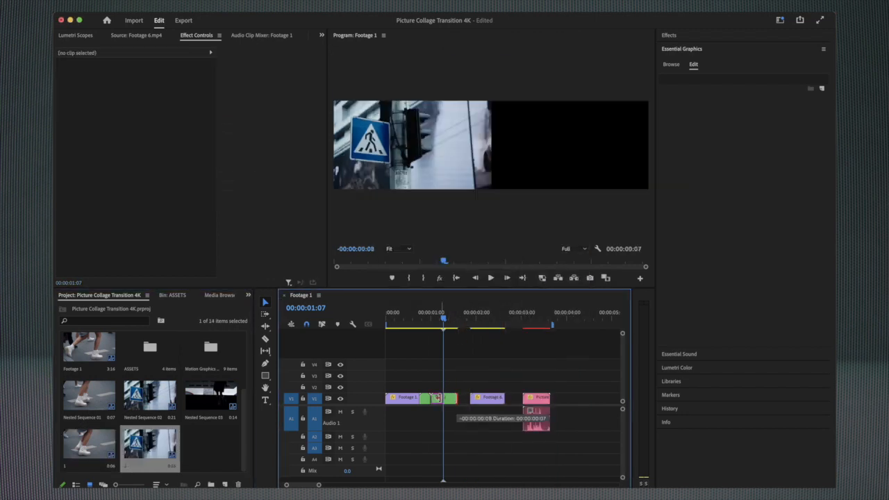
- Nest the next frame-hold clip, accepting the default sequence name
click(486, 398)
text(3)
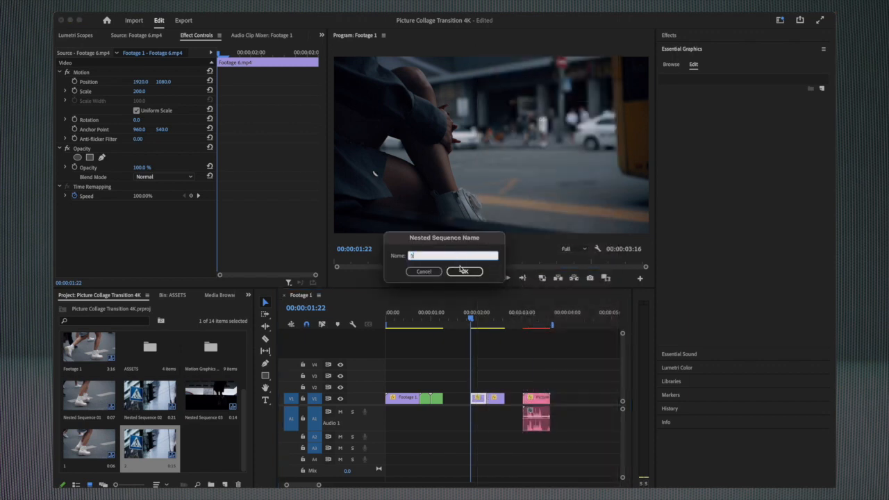
click(464, 271)
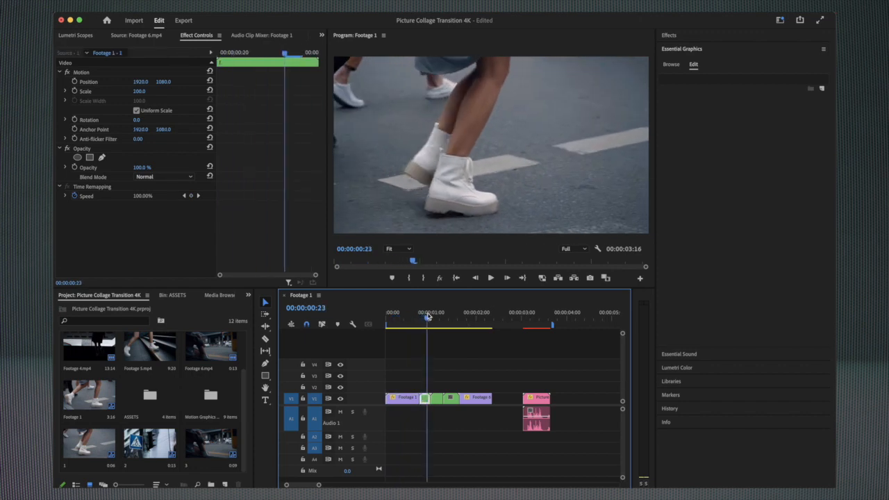
- Fill the collage's first two photo slots with the white-boots and crosswalk-sign frames
click(464, 311)
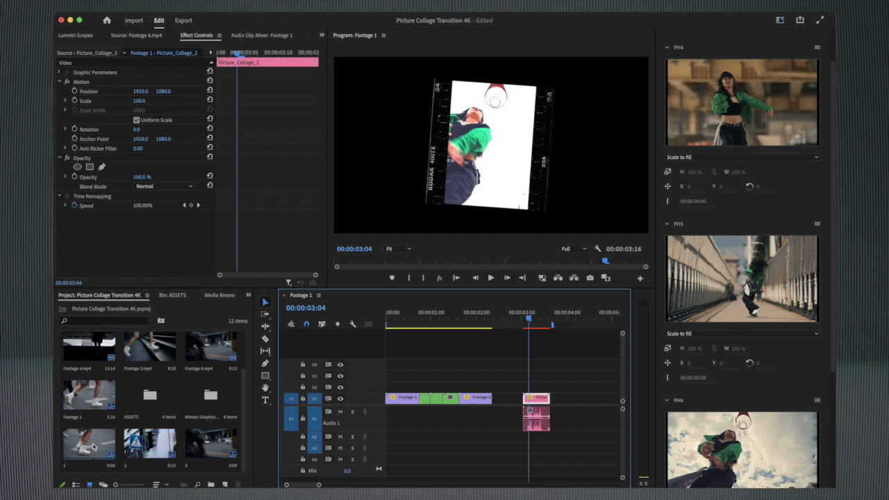
click(89, 445)
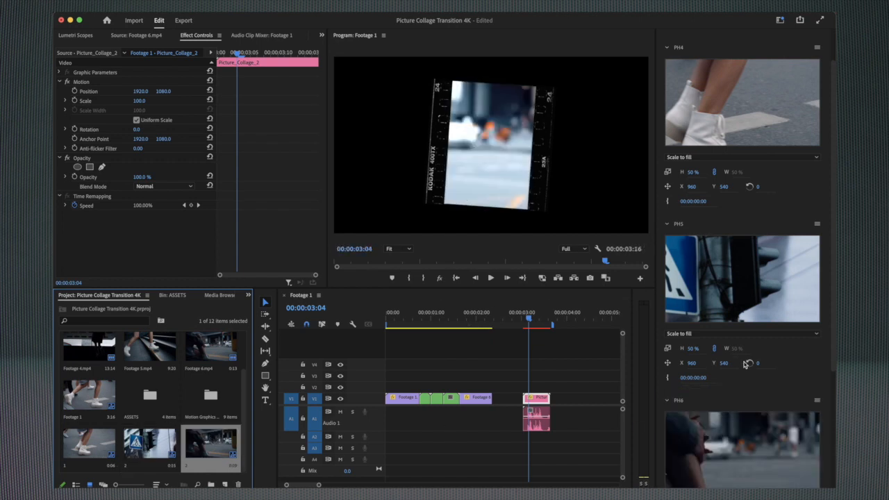
click(525, 317)
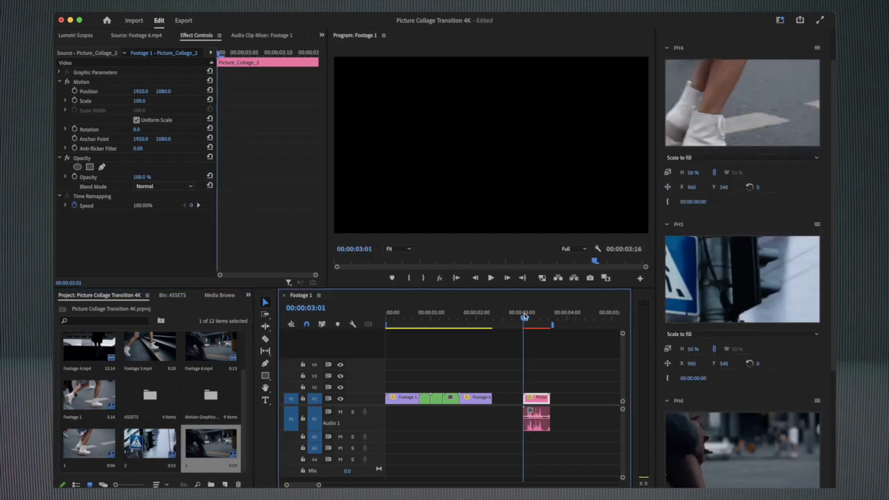
click(529, 311)
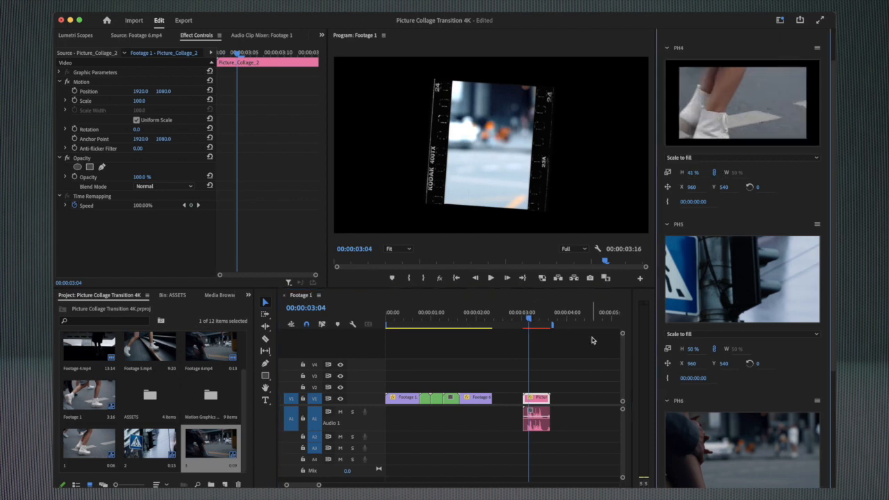
- Drop a close-up footage frame into the collage's third slot and adjust its scale
scroll(down, 3)
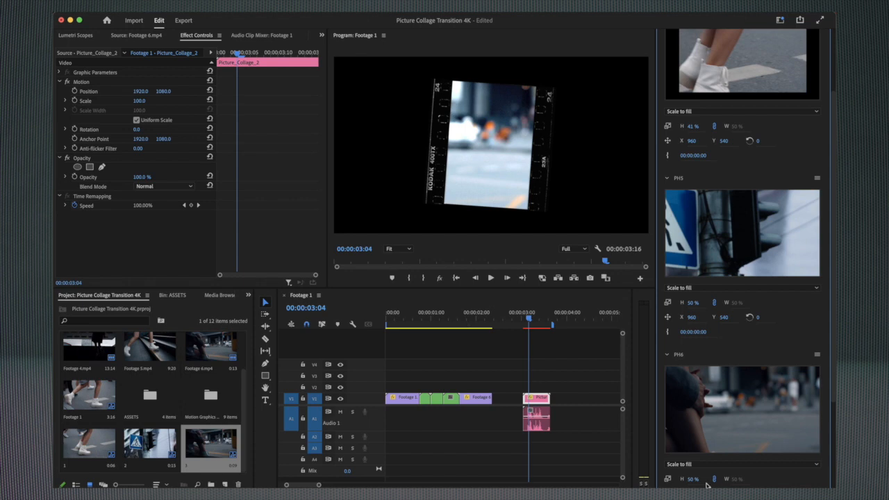
scroll(down, 3)
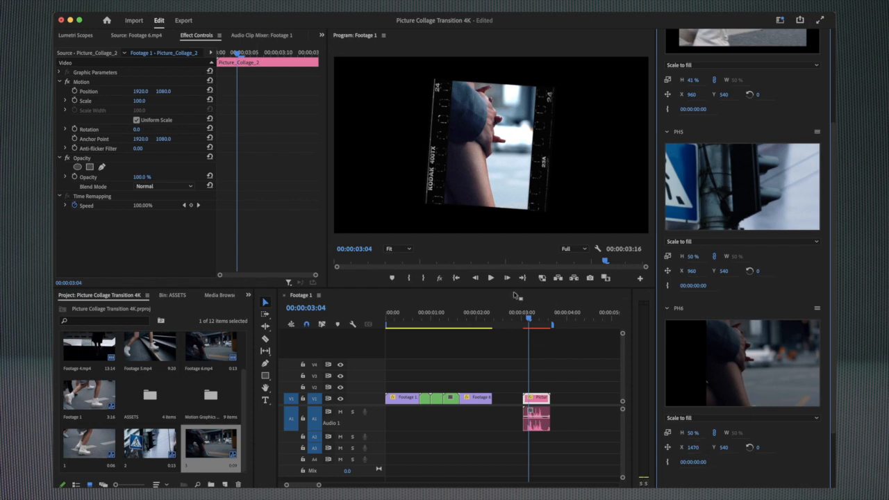
mouse_move(493, 277)
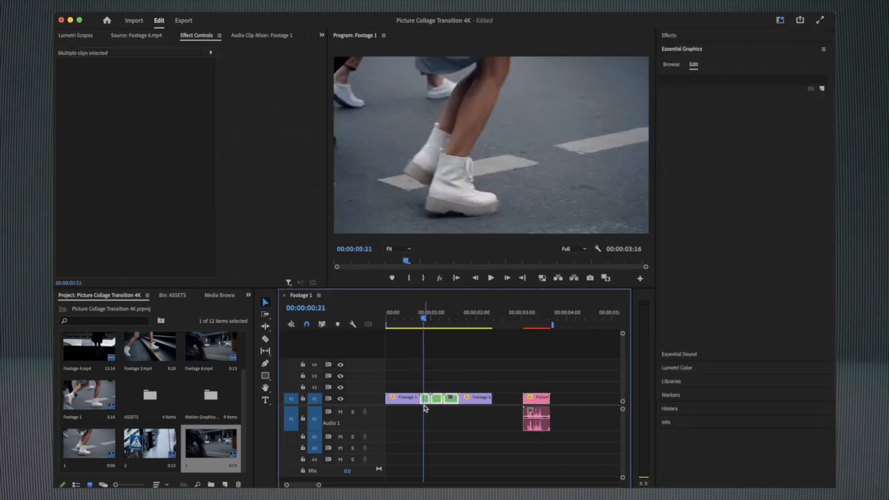
- Remove the nested clips, close the gap and park the collage above the footage cut
drag(535, 397, 431, 397)
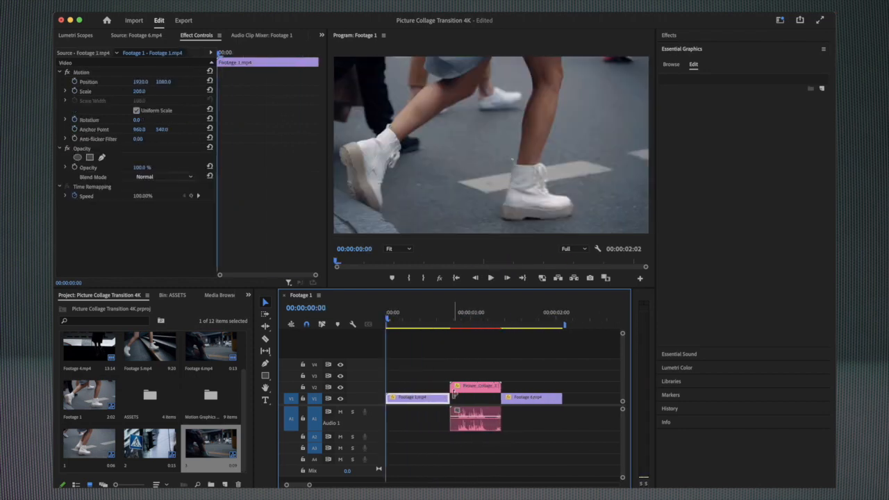
click(450, 322)
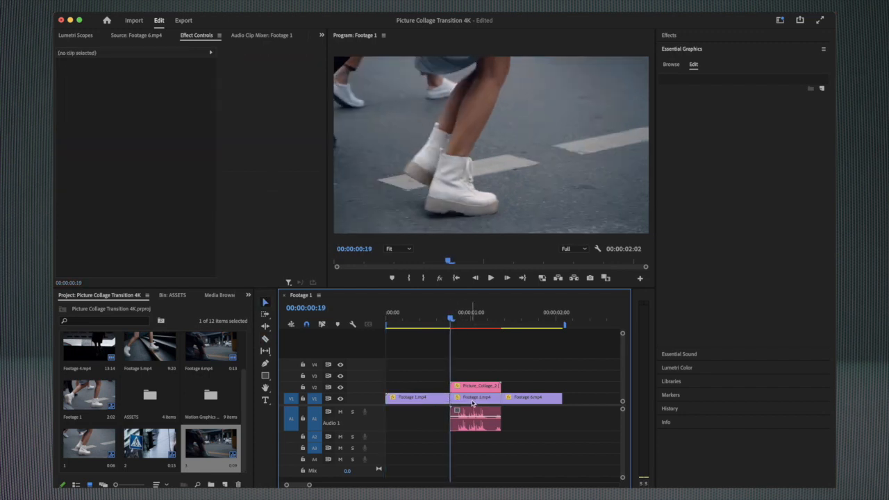
click(475, 397)
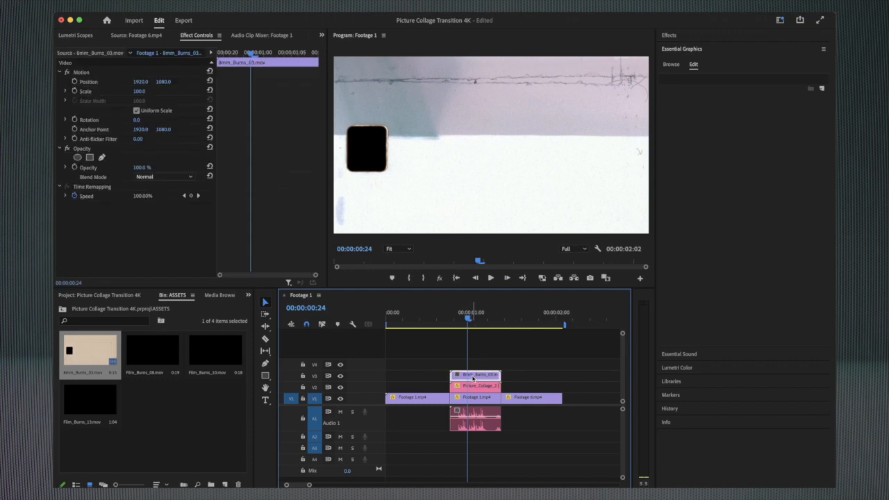
mouse_move(164, 183)
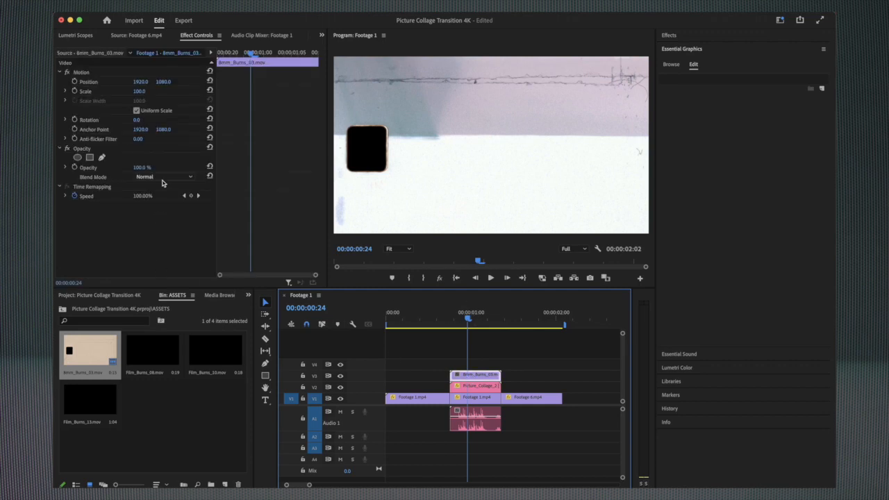
- Blend the 8mm_Burns_05 film-burn clip over the collage using Overlay mode
click(164, 176)
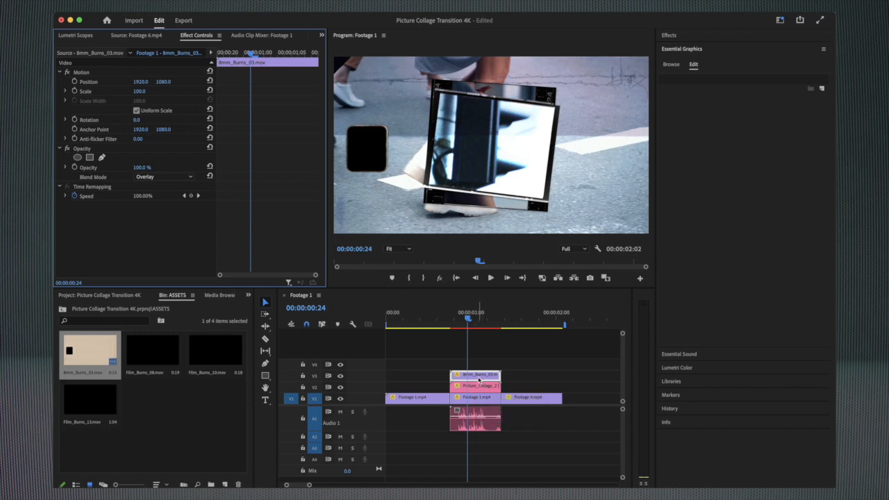
mouse_move(479, 386)
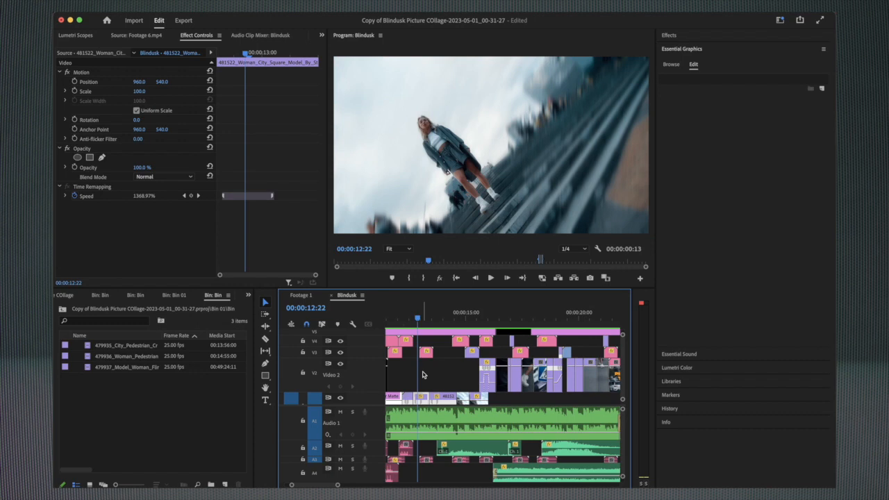
- Open the finished Blindusk sequence and play it in the Program Monitor
click(491, 278)
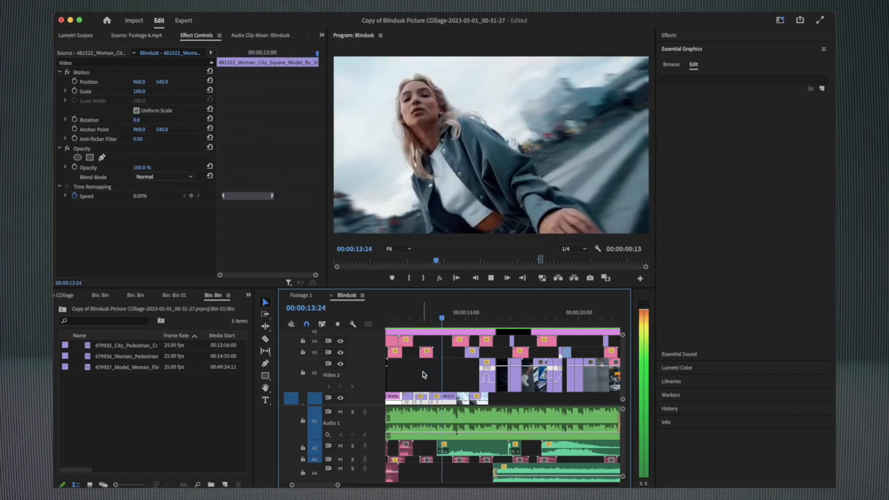
click(487, 311)
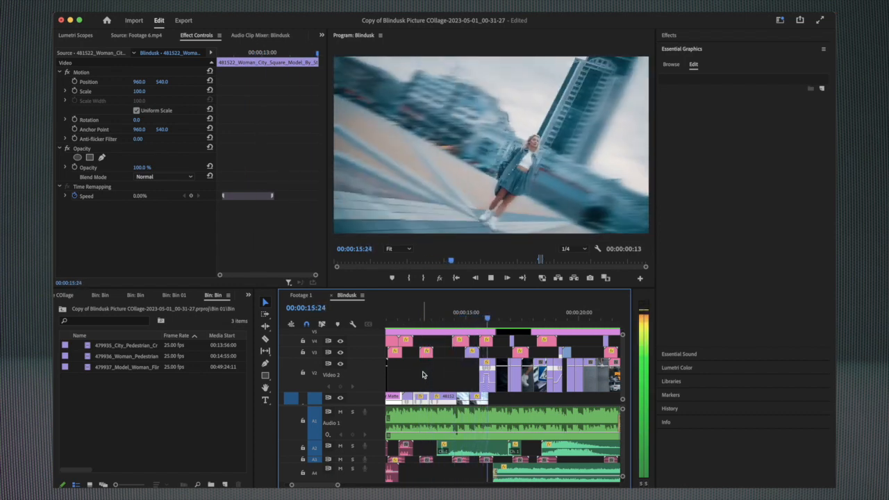
click(531, 311)
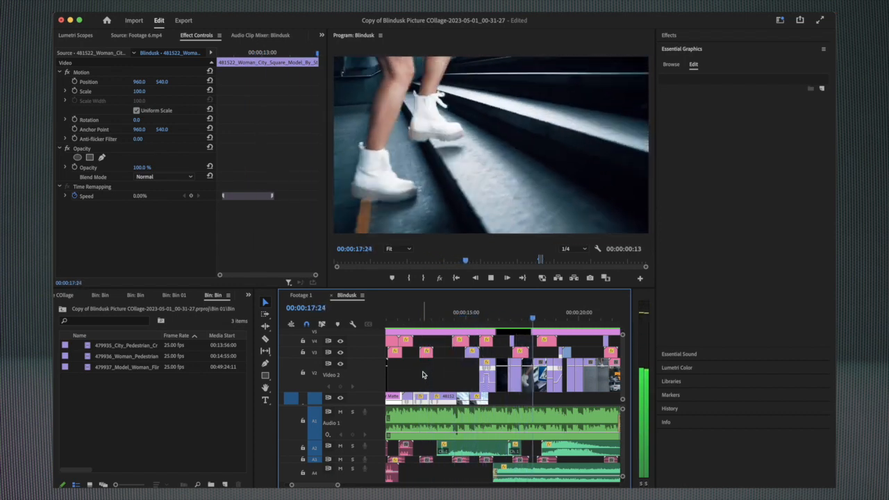